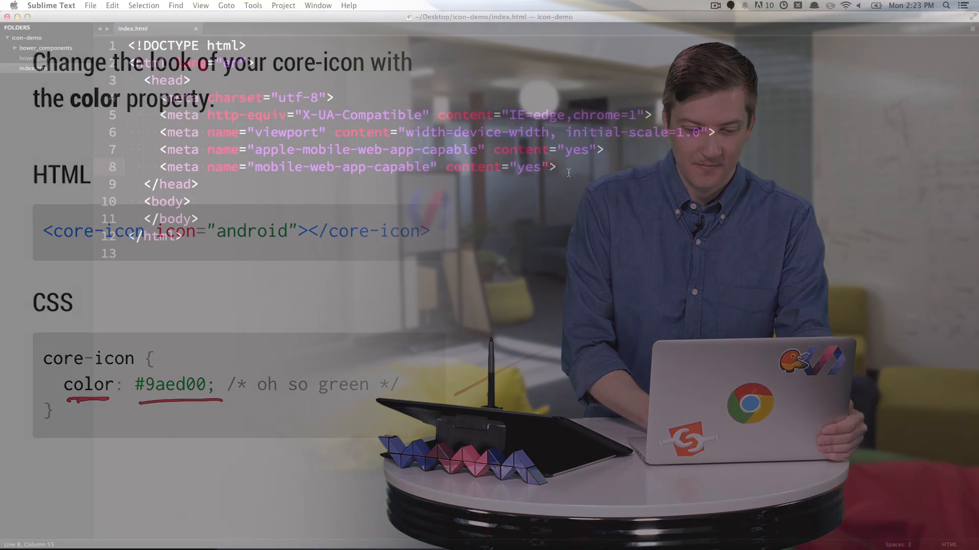
Add a script tag loading bower_components/platform/platform.js in the head and save.
text(script src="b"></script>)
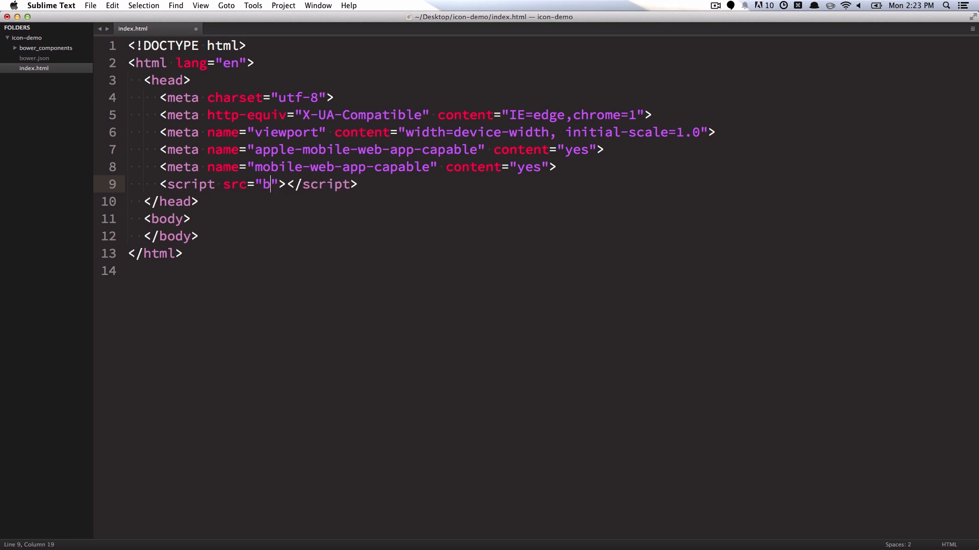
text(ower_components/)
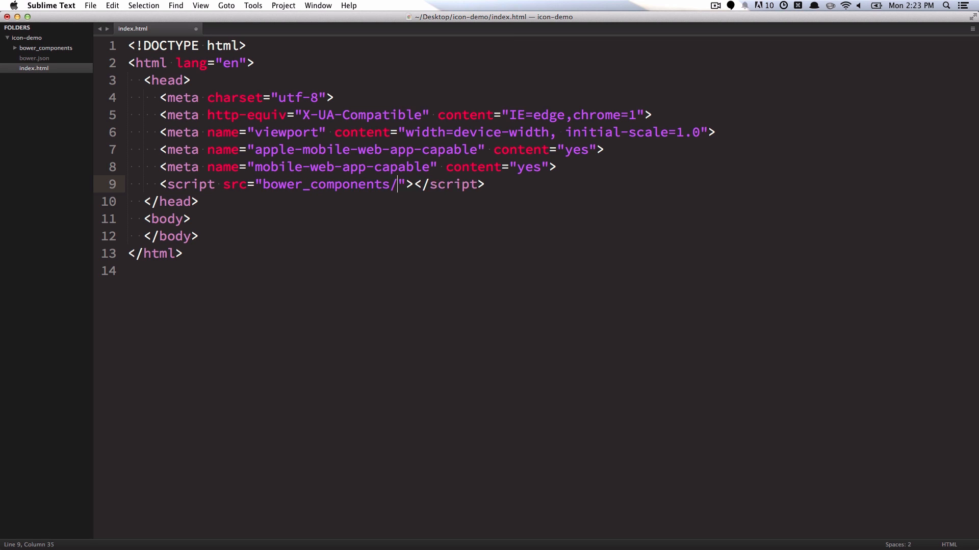
text(p)
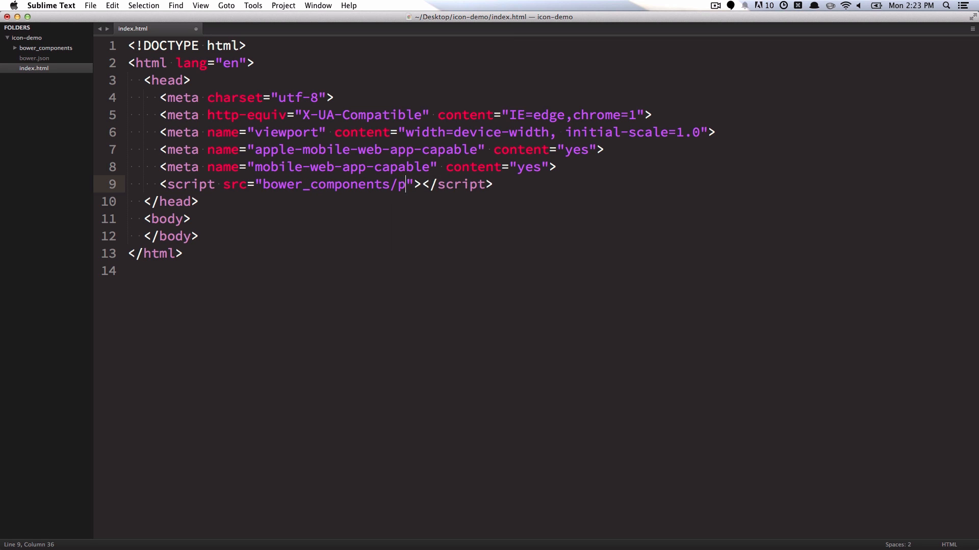
text(latform/platform.js)
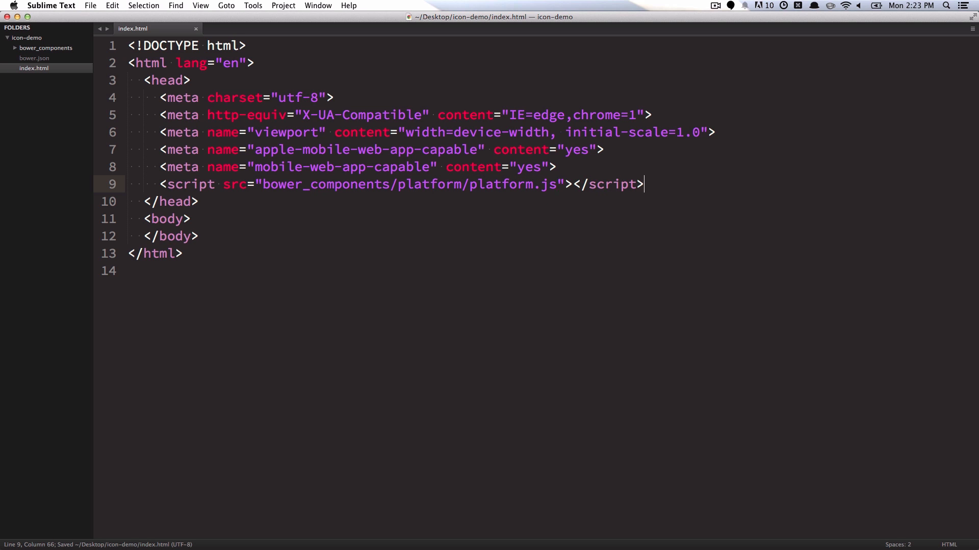
text(hi)
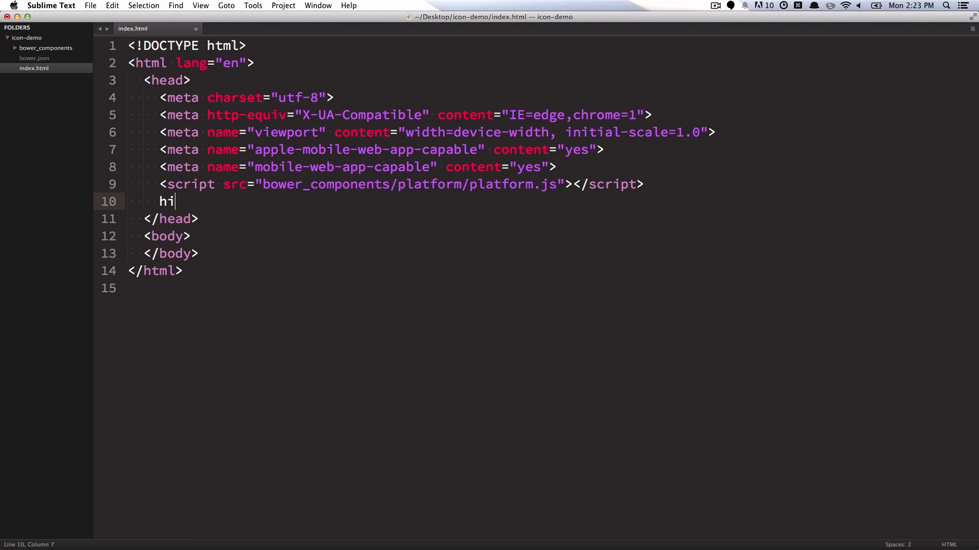
Add <link rel="import" href="bower_components/core-icons/core-icons.html"> below the script tag and move into the body.
text(<link rel="import" href="bower_components/">)
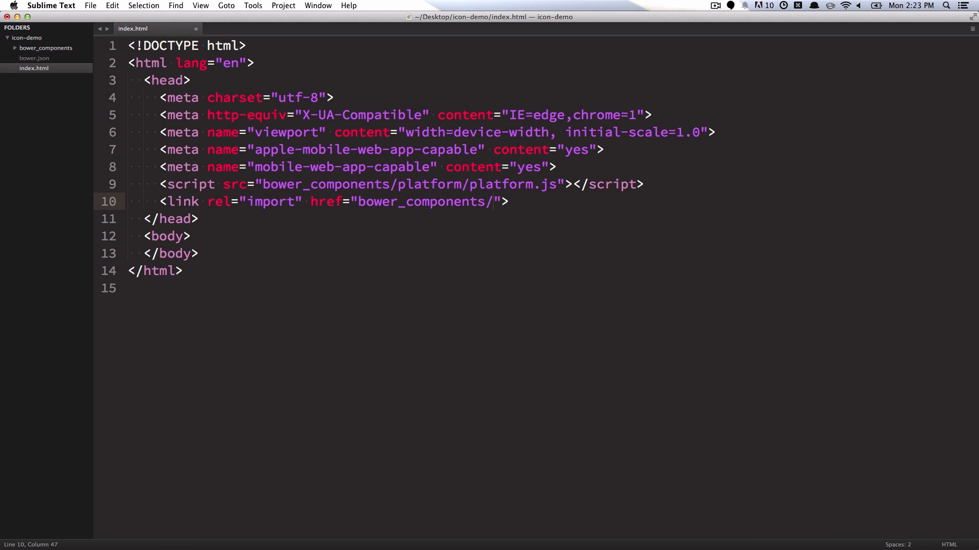
text(core-icon)
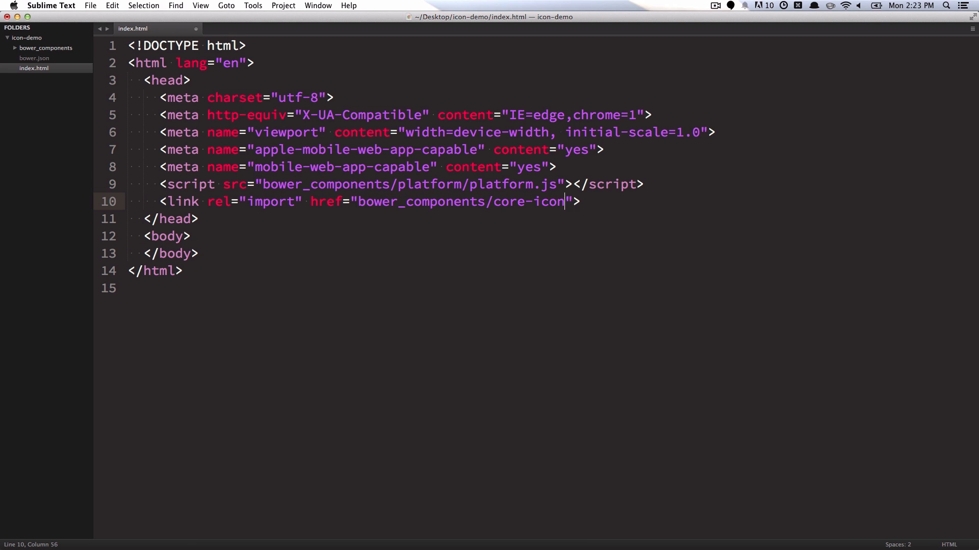
text(s/core-icons.)
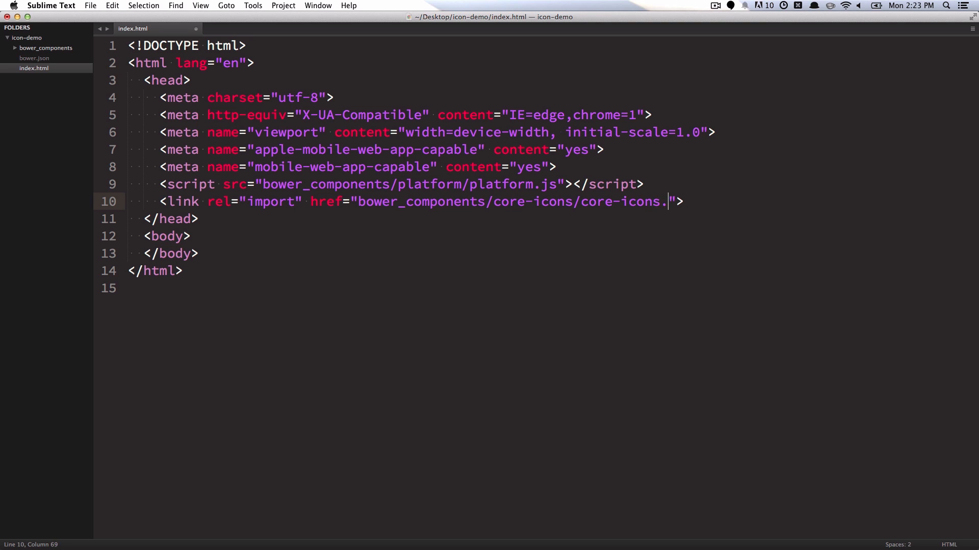
text(html)
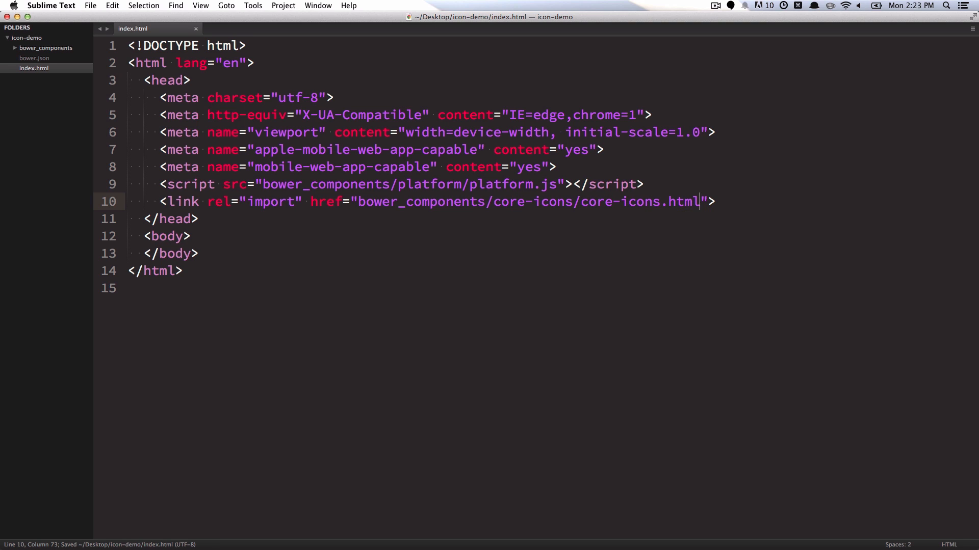
double_click(640, 201)
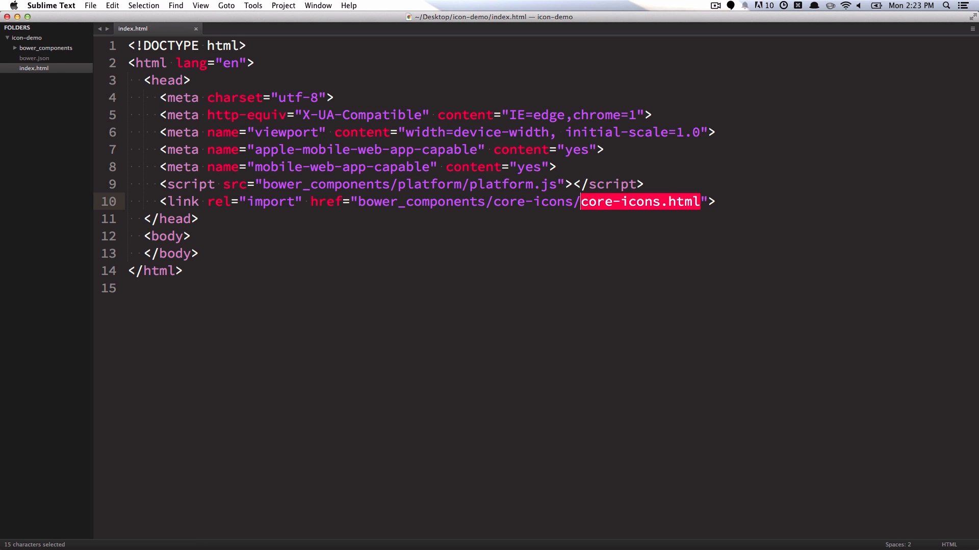
click(191, 236)
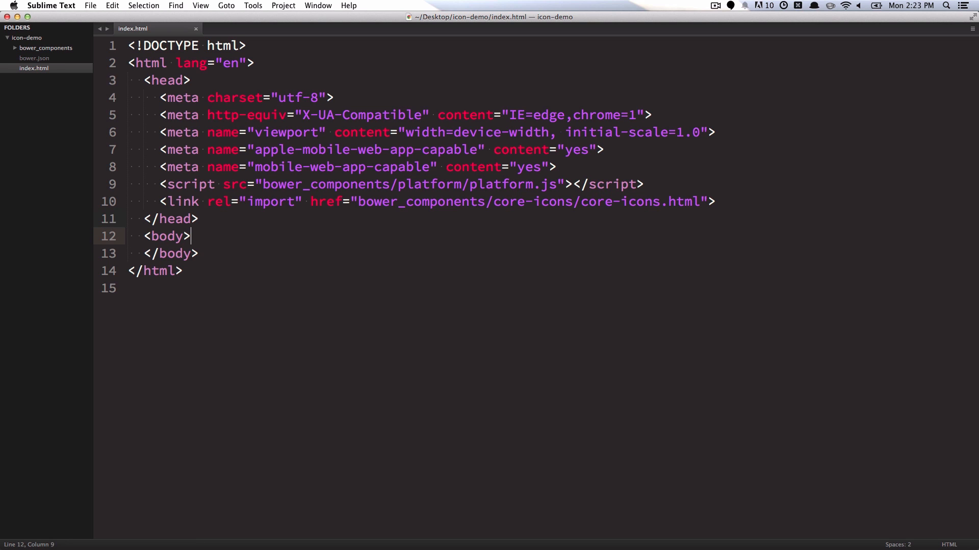
Write <core-icon icon="android"></core-icon> inside the body.
text(<core-icon></core-icon>)
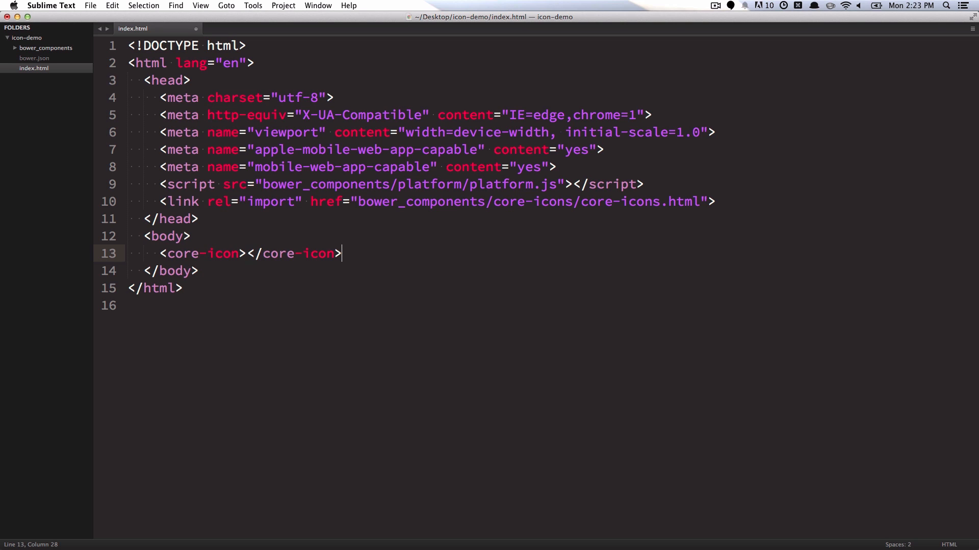
text(ic)
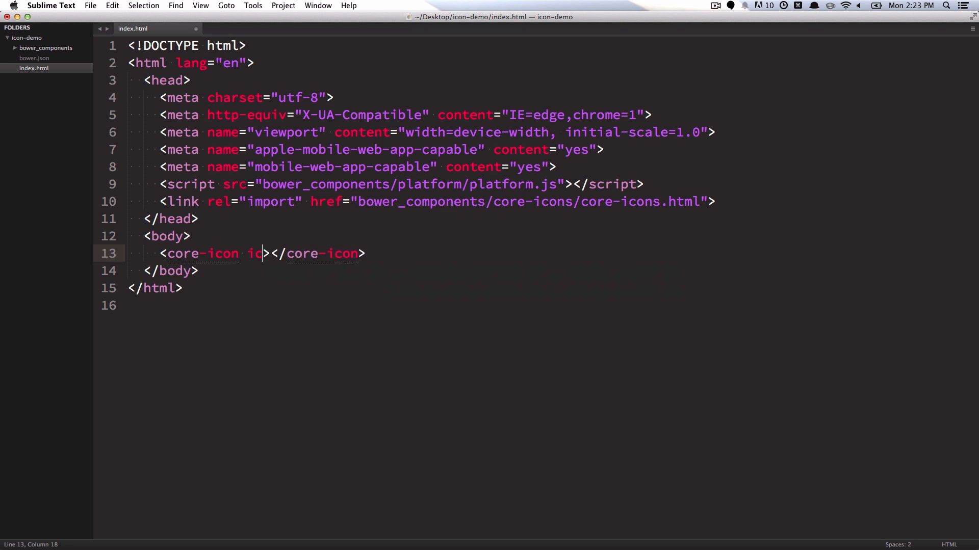
text(on="a")
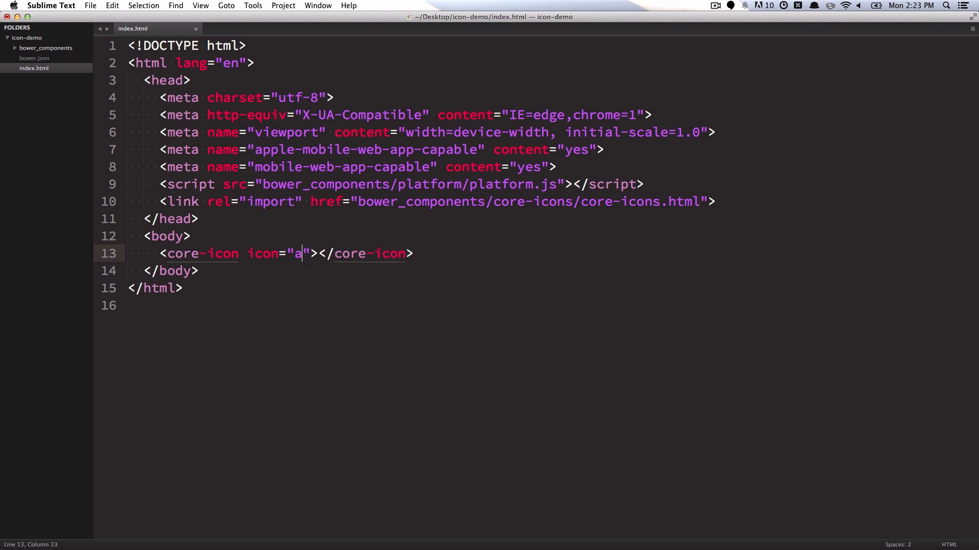
text(ndroid)
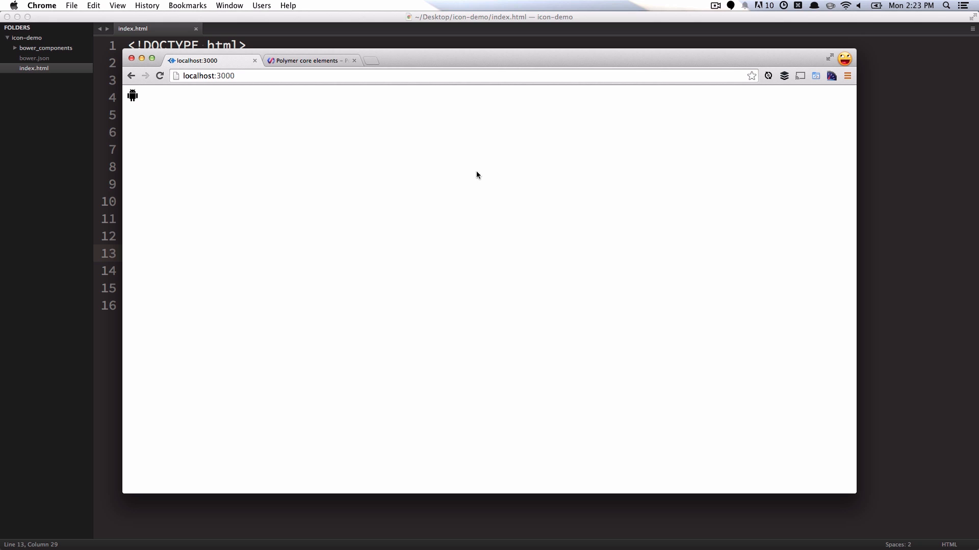
mouse_move(131, 107)
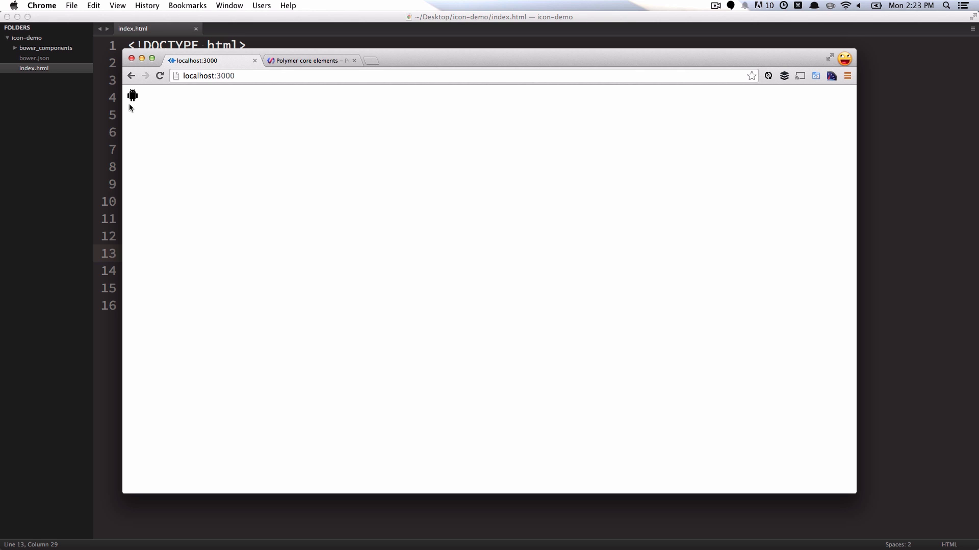
mouse_move(766, 186)
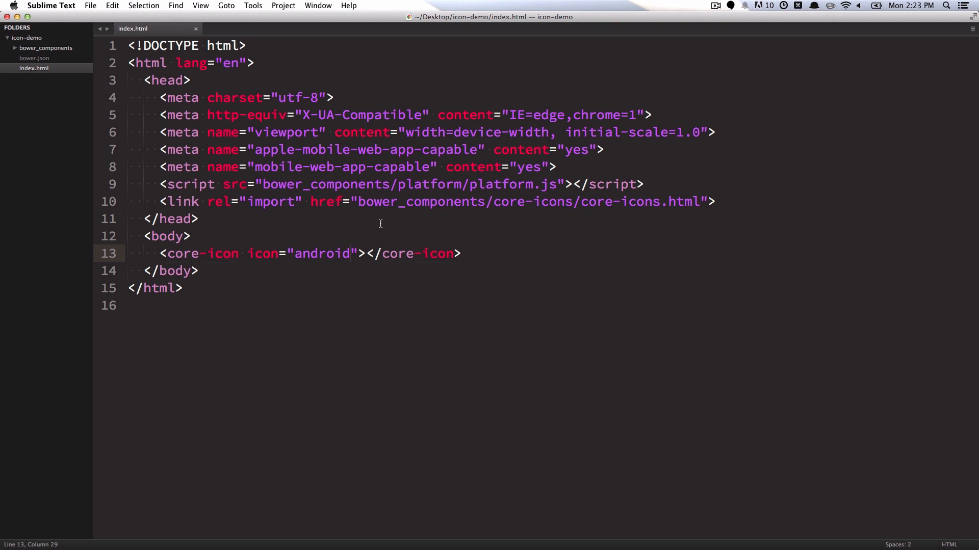
Add a style block in the head and give the core-icon class="icon-larger".
click(368, 236)
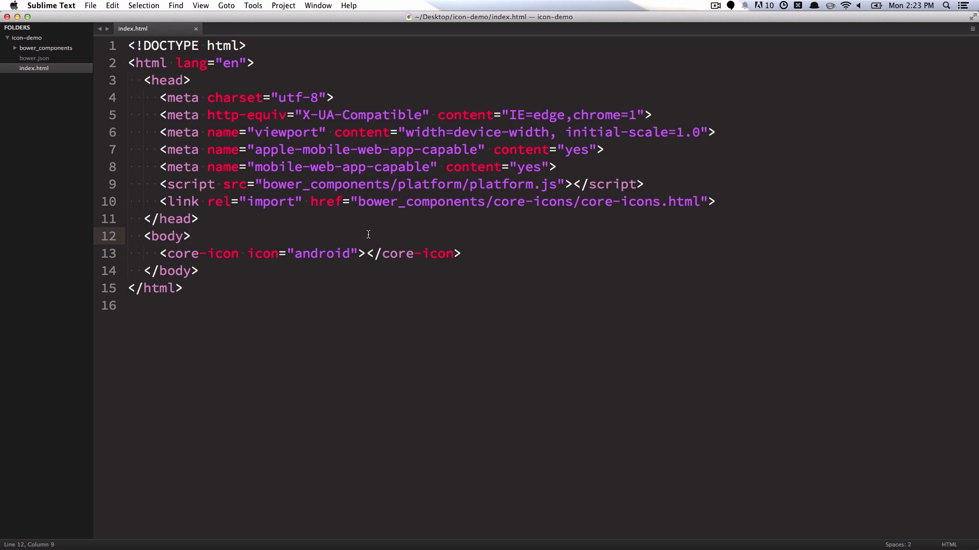
text(style>)
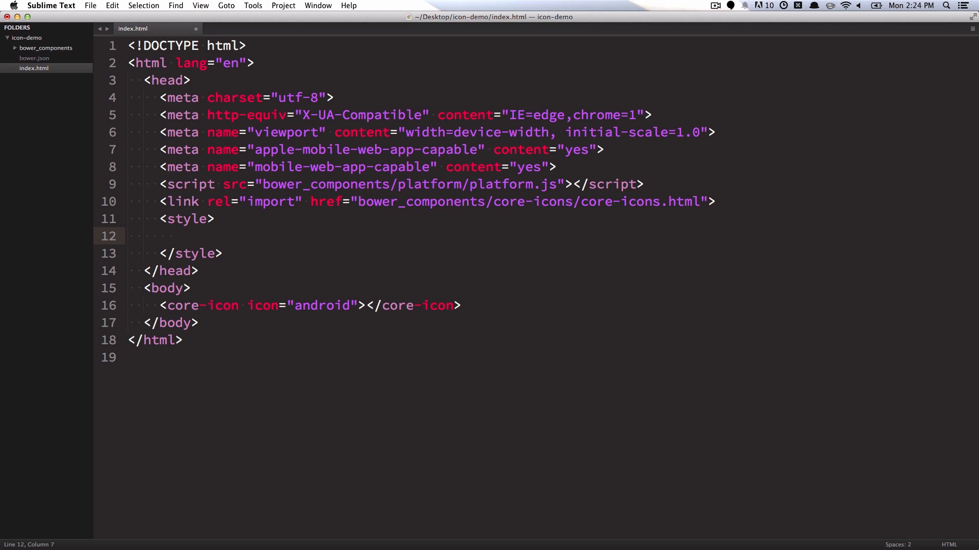
click(176, 287)
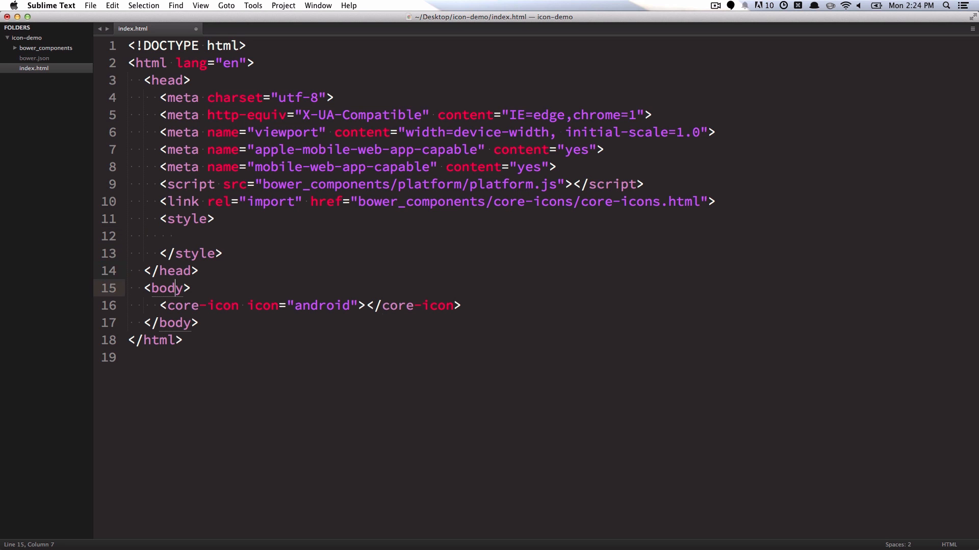
text(clas)
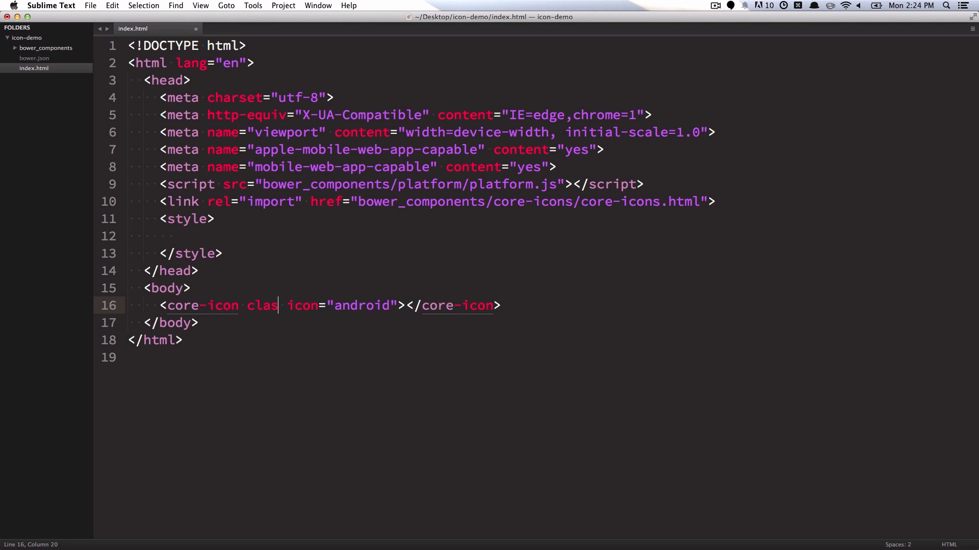
text(s="icon-larger)
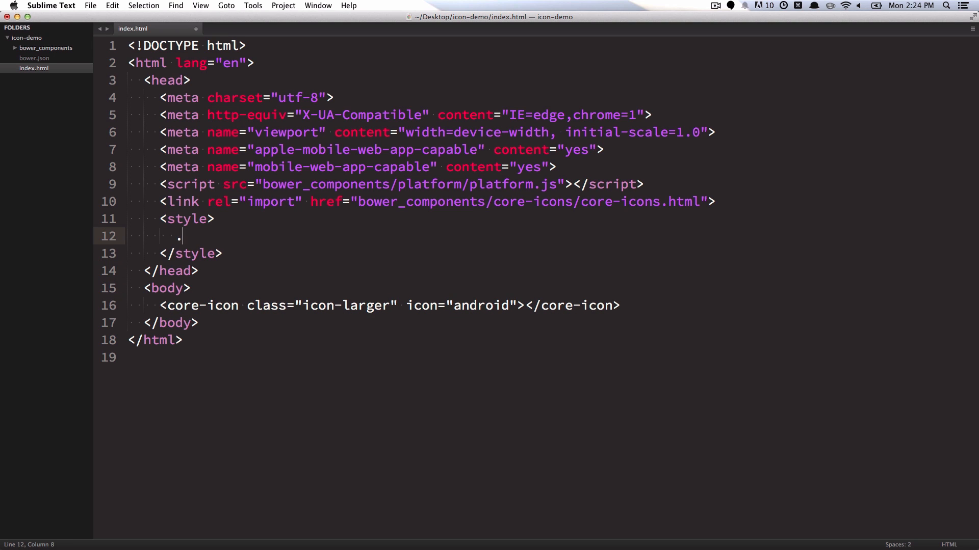
Define .icon-larger with width: 200px and height: 200px and save.
text(.icon-larger {)
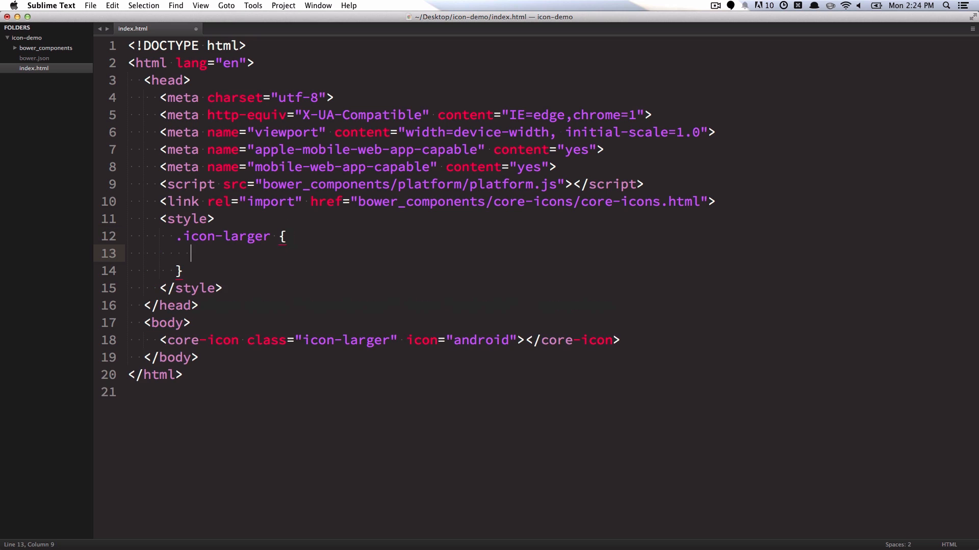
text(width:;)
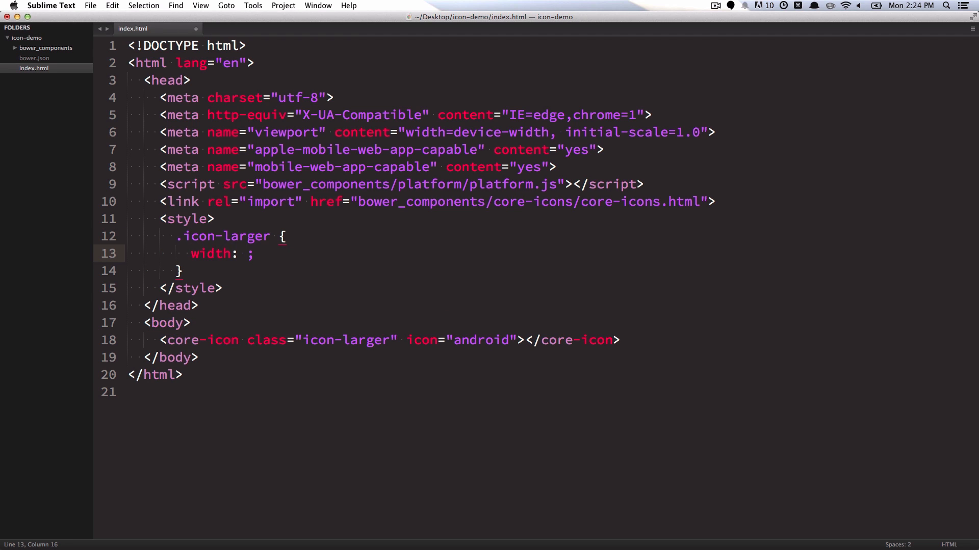
text(200px)
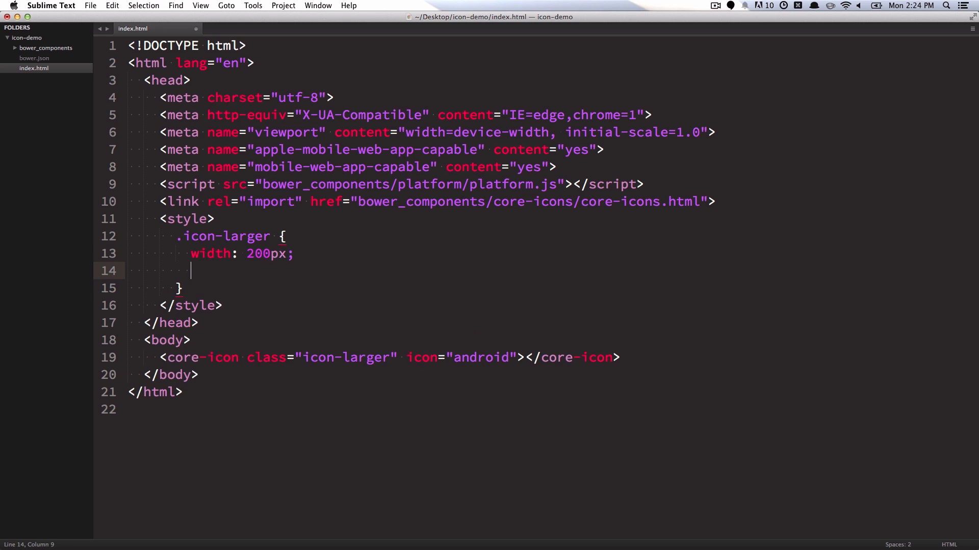
text(height: 200px;)
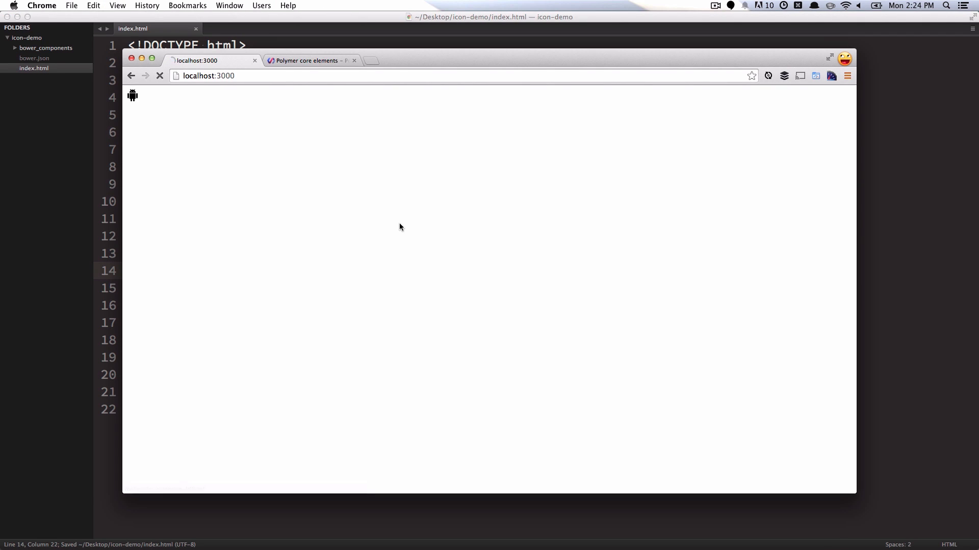
Check the enlarged android icon on localhost:3000, then scroll the Polymer core-icon docs to its attributes.
click(160, 75)
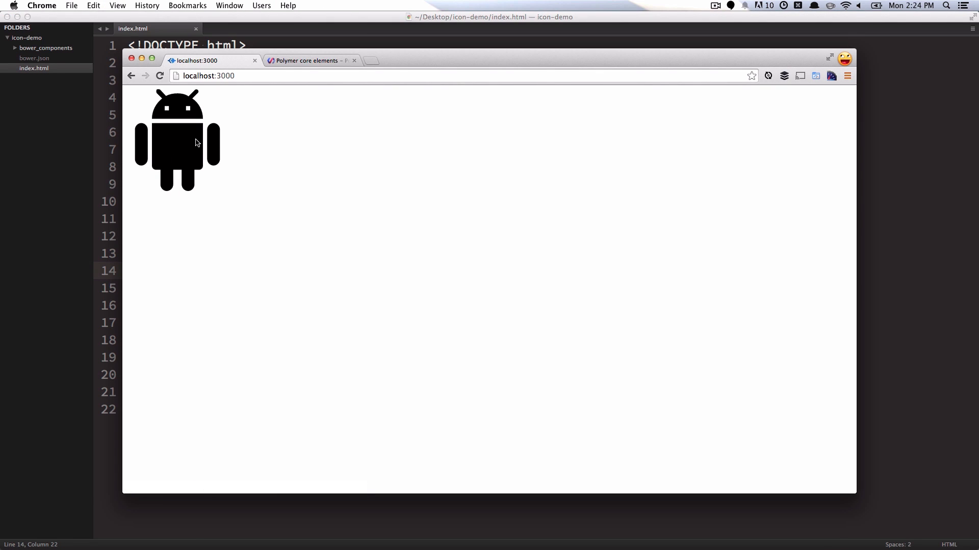
mouse_move(292, 167)
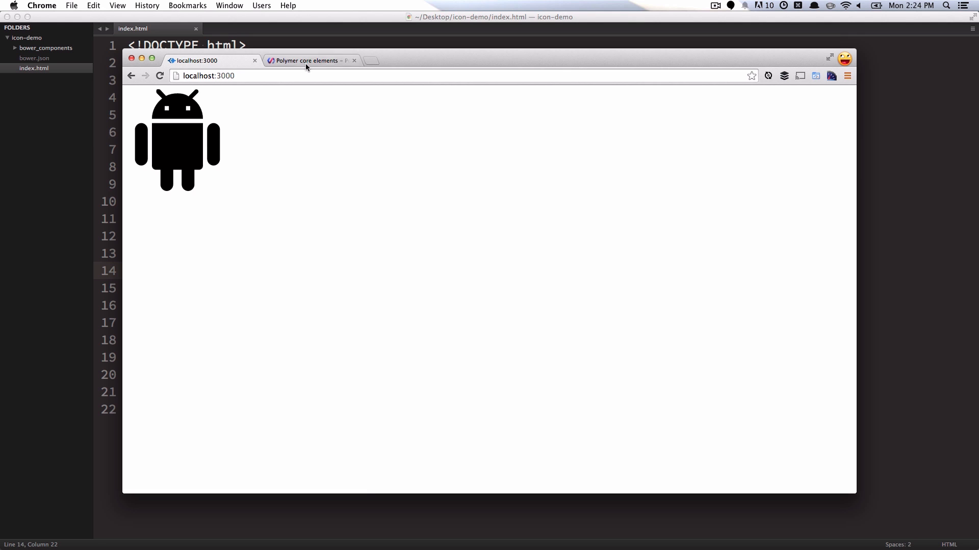
click(306, 60)
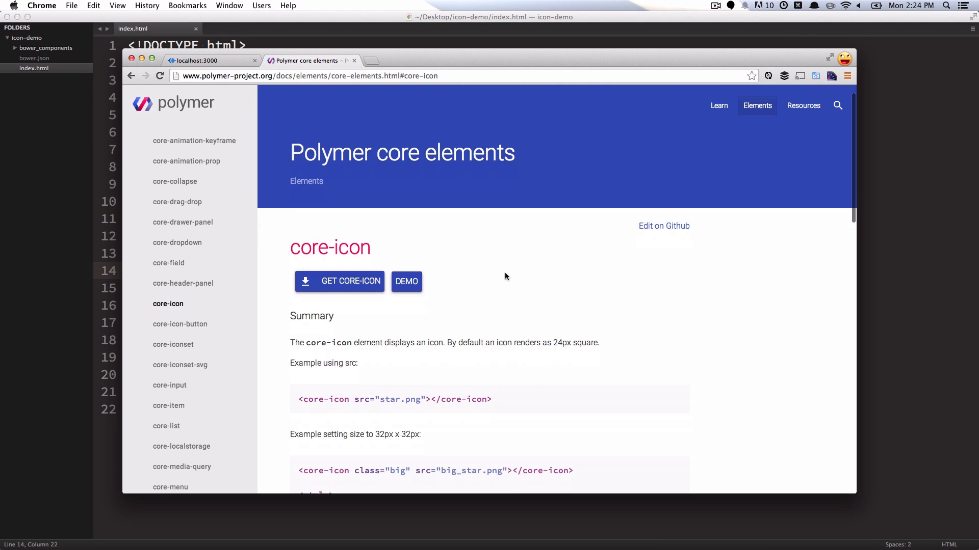
scroll(down, 3)
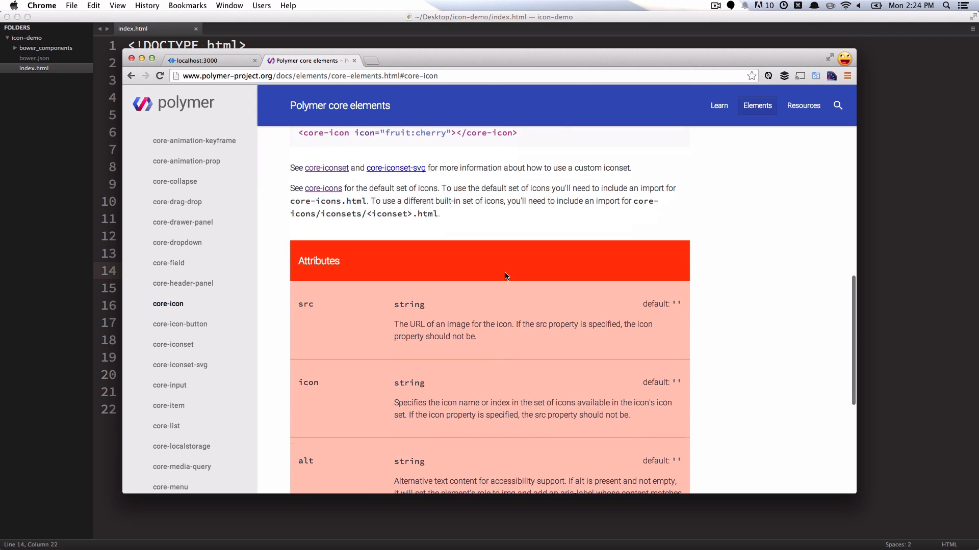
mouse_move(323, 189)
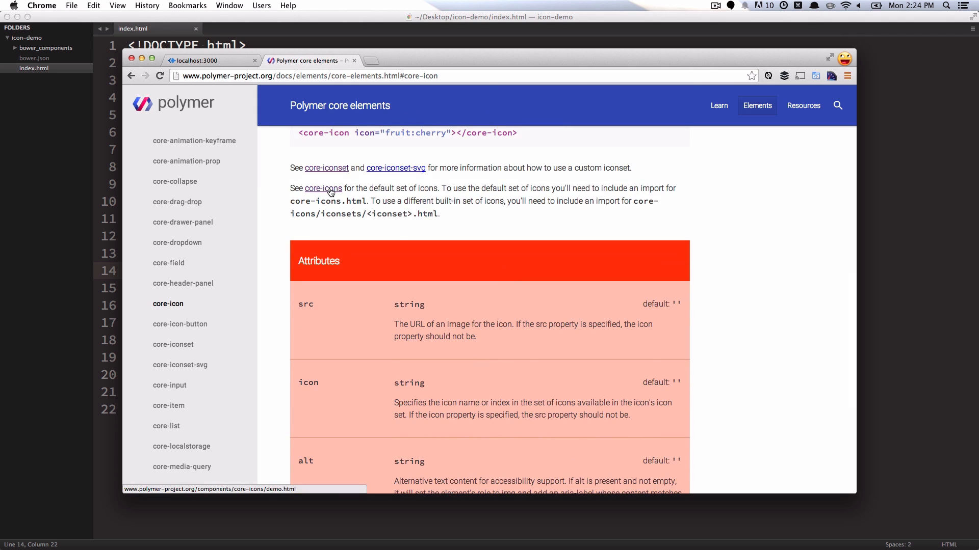
Browse the default core-icons demo gallery and select the cloud-download icon name.
click(322, 189)
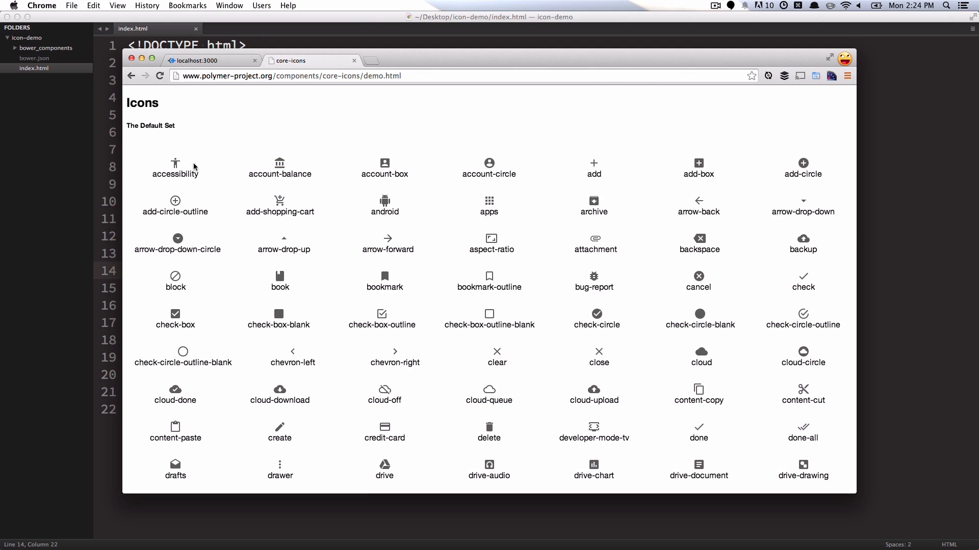
scroll(down, 3)
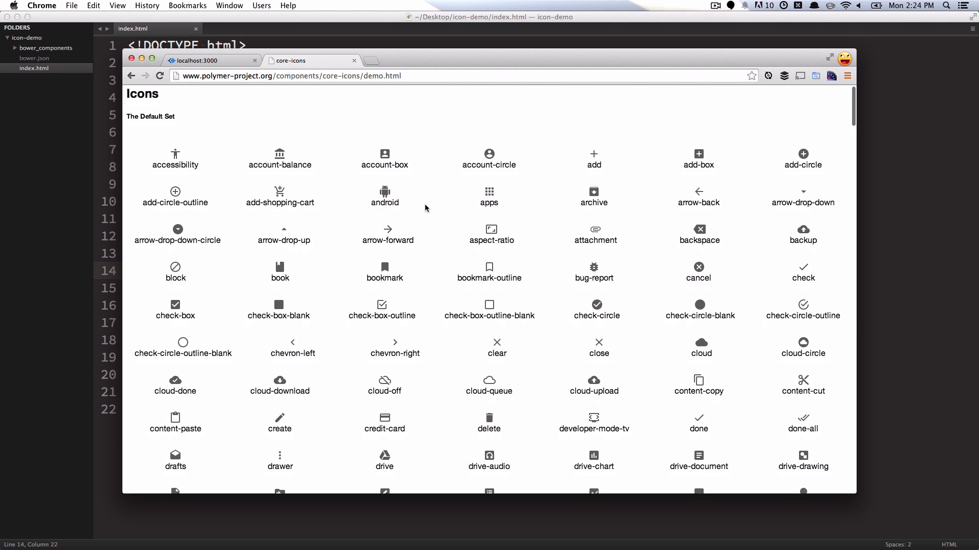
scroll(down, 3)
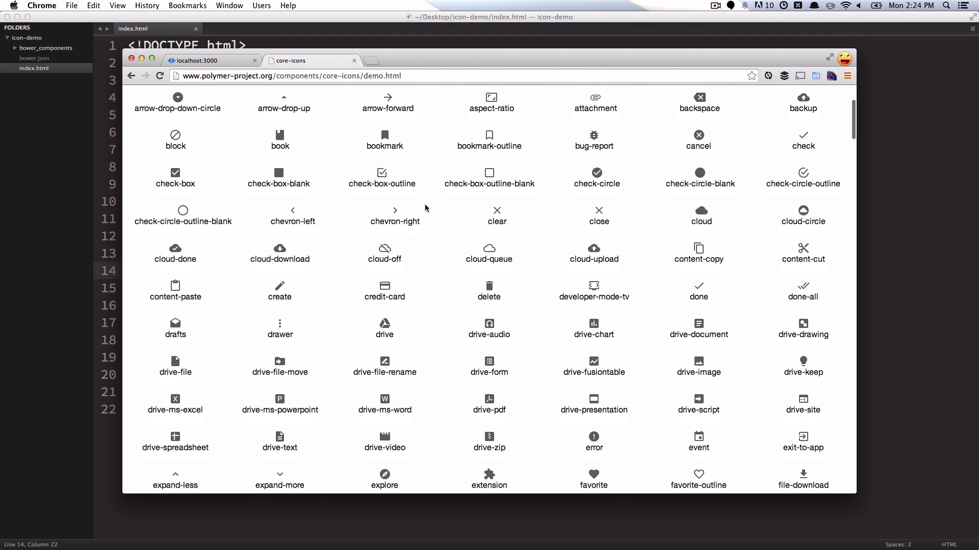
scroll(down, 3)
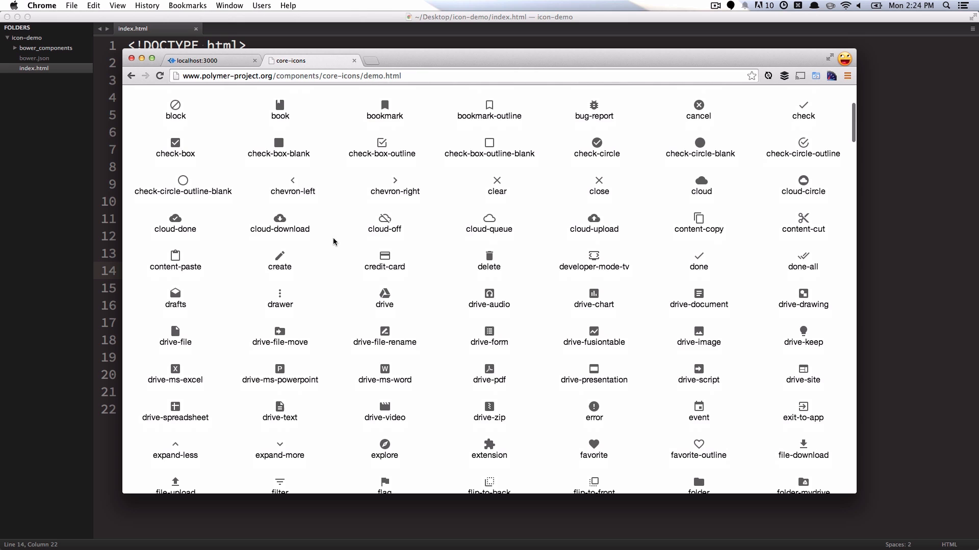
mouse_move(241, 232)
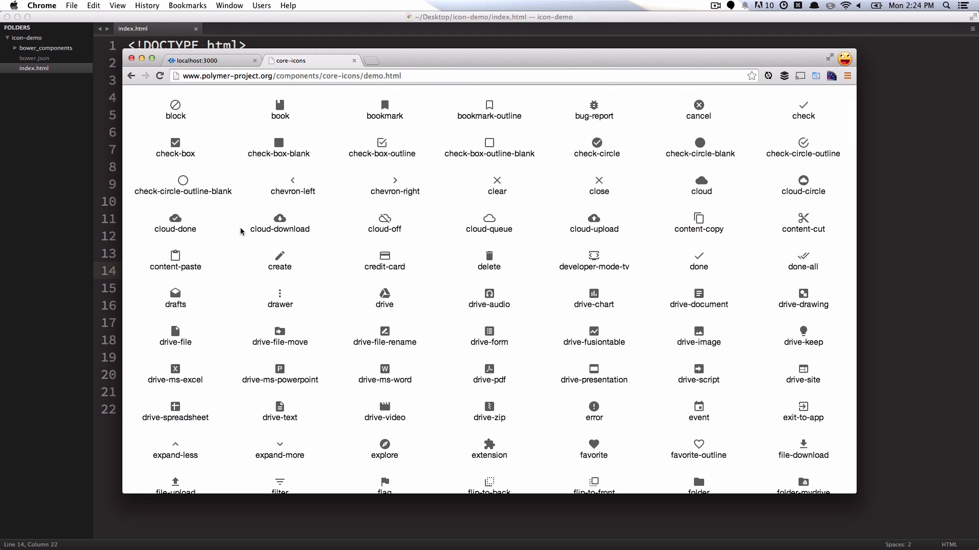
double_click(279, 229)
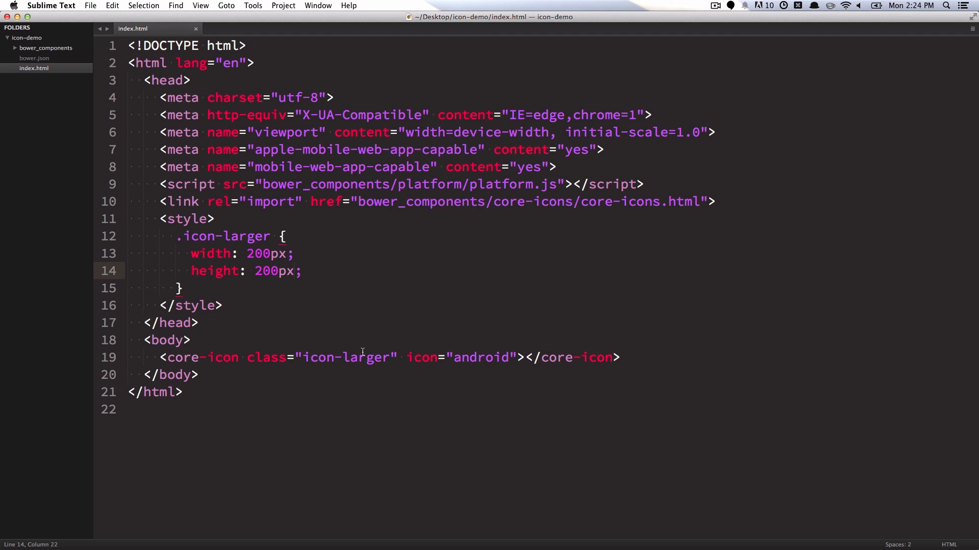
Set the icon to cloud-download and preview it, then pick the drive icon from the gallery and preview that.
text(cloud-download)
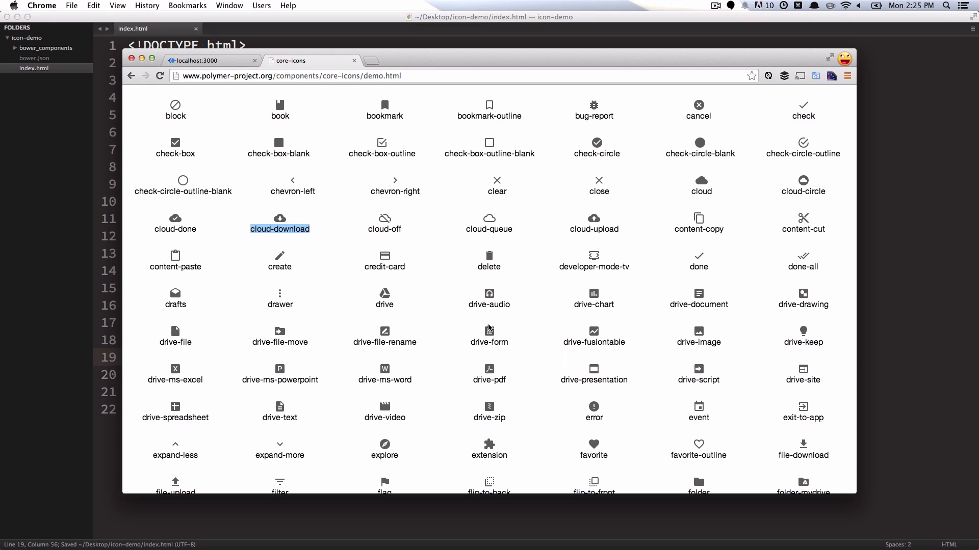
click(206, 60)
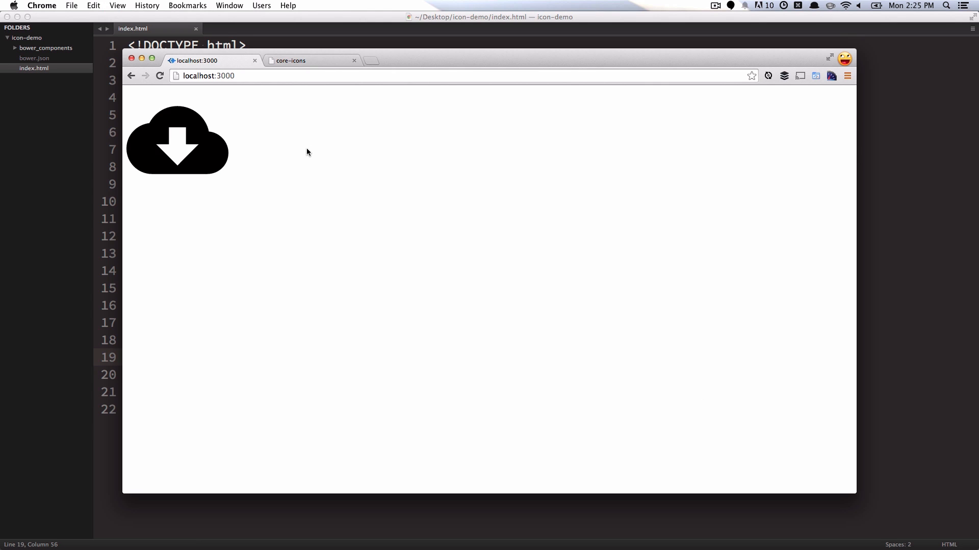
click(304, 60)
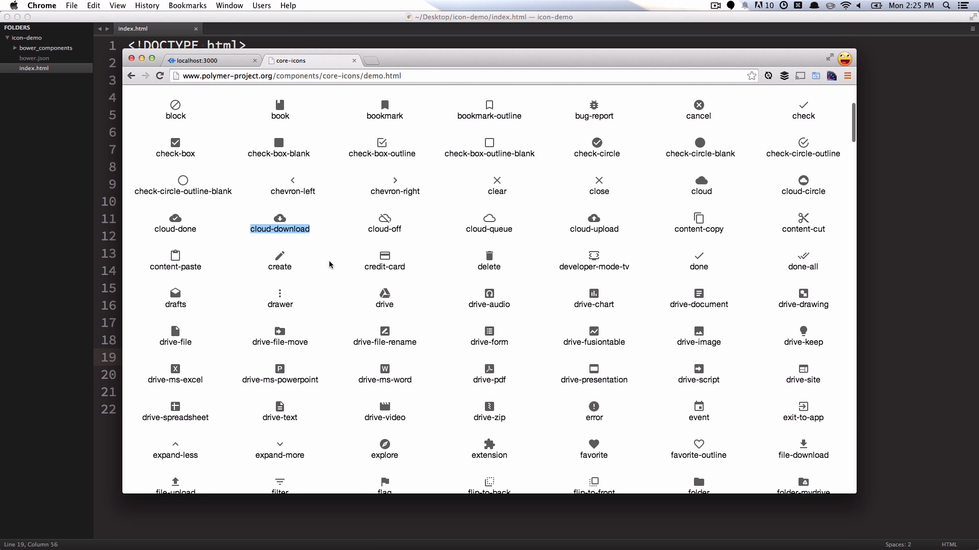
scroll(down, 3)
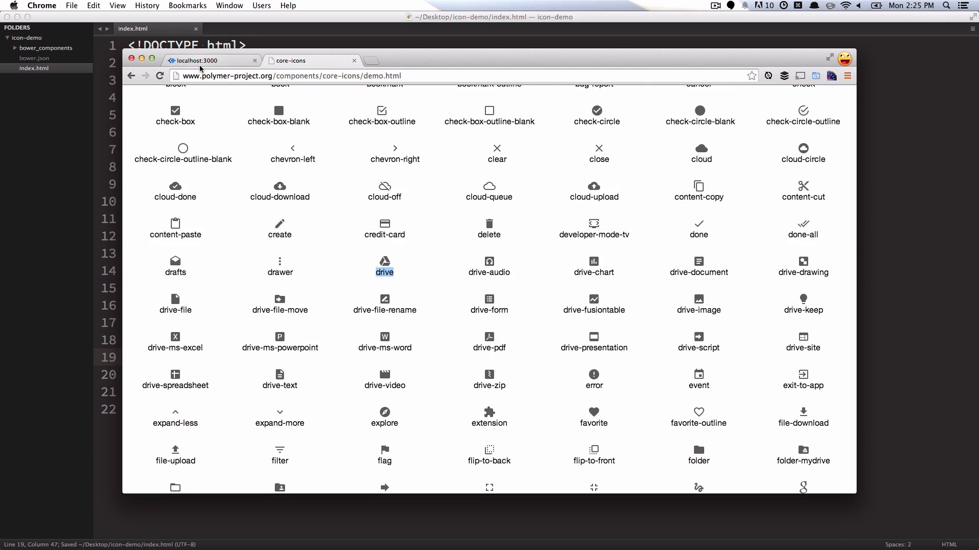
click(209, 60)
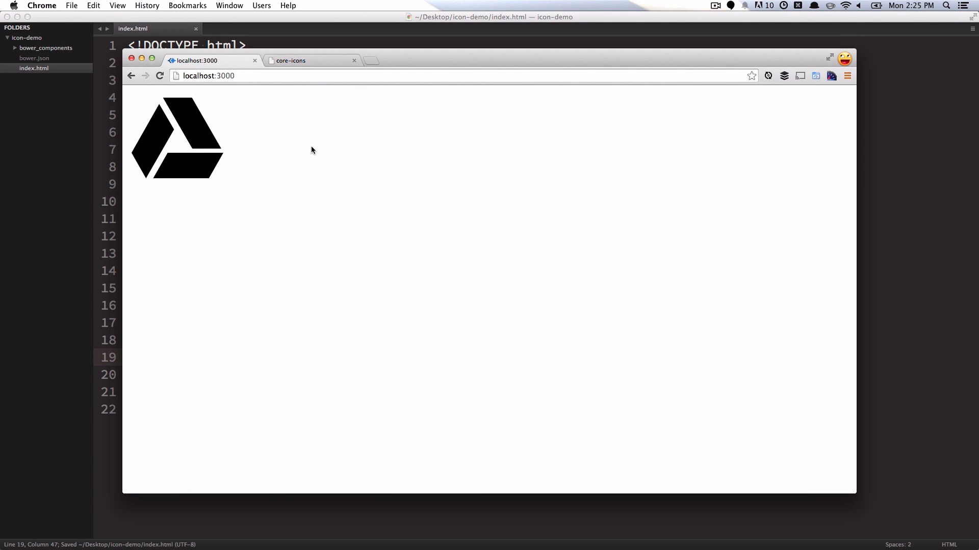
mouse_move(599, 346)
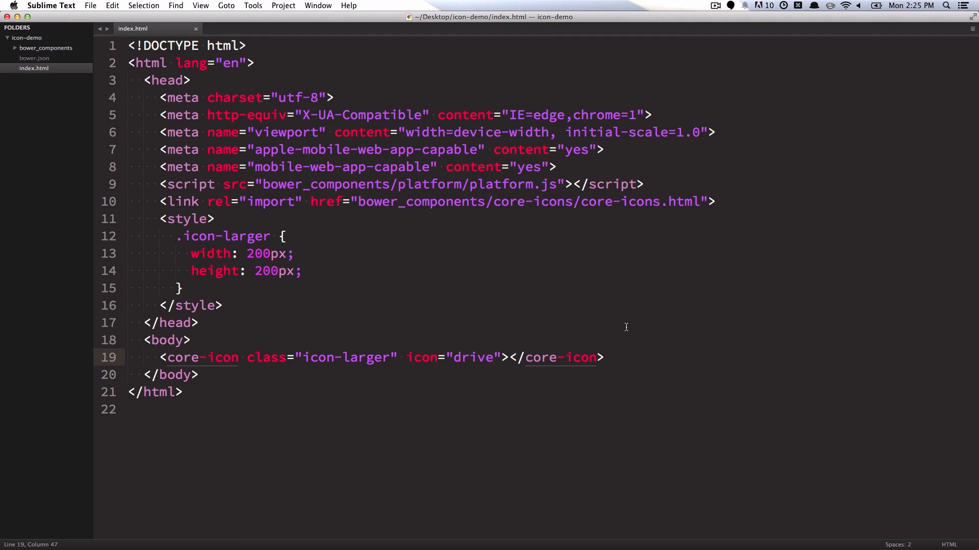
Set icon back to android and add color: #9aed00; to the .icon-larger rule.
text(android)
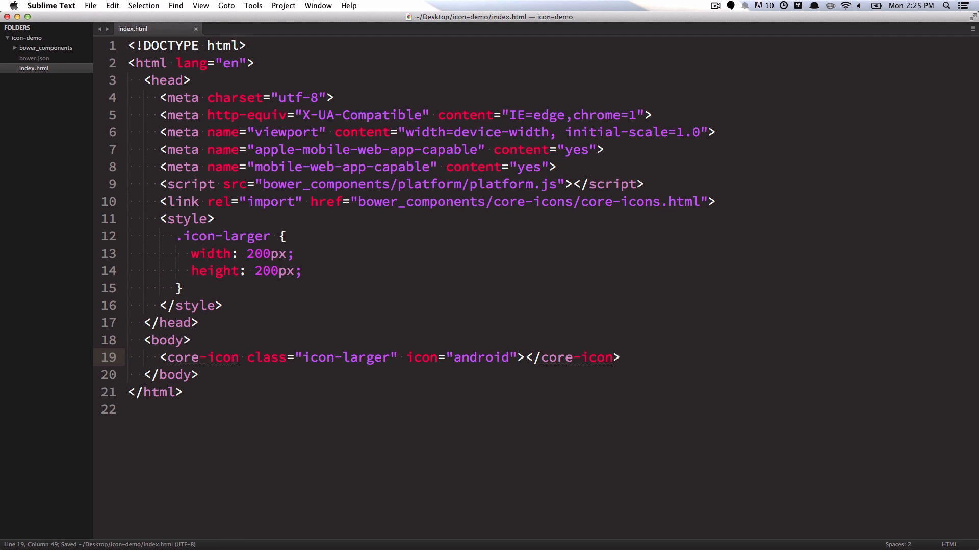
mouse_move(519, 297)
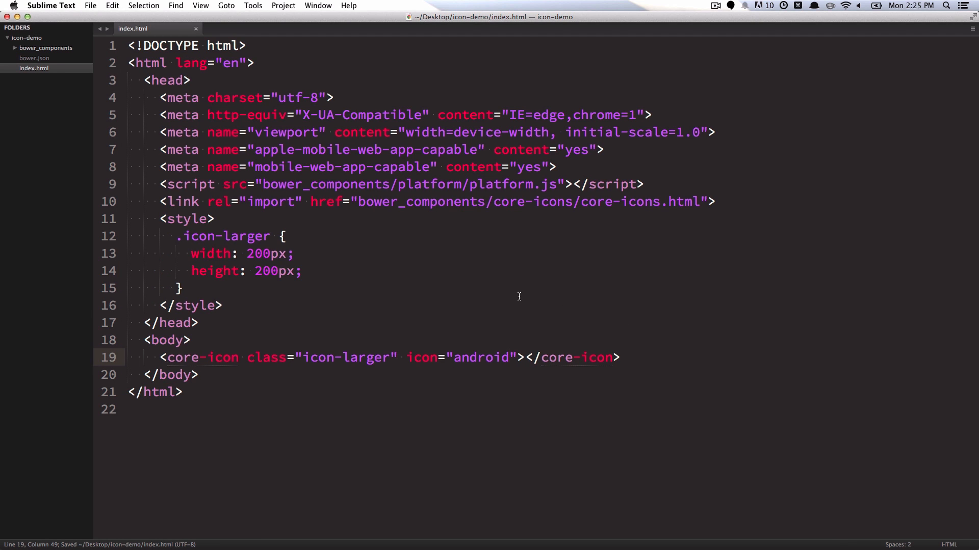
mouse_move(383, 297)
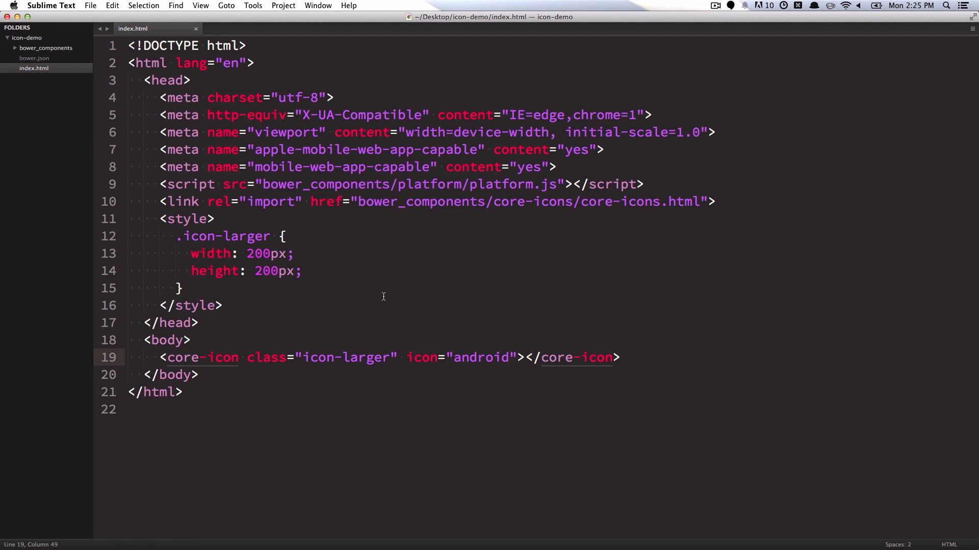
click(543, 270)
text(c)
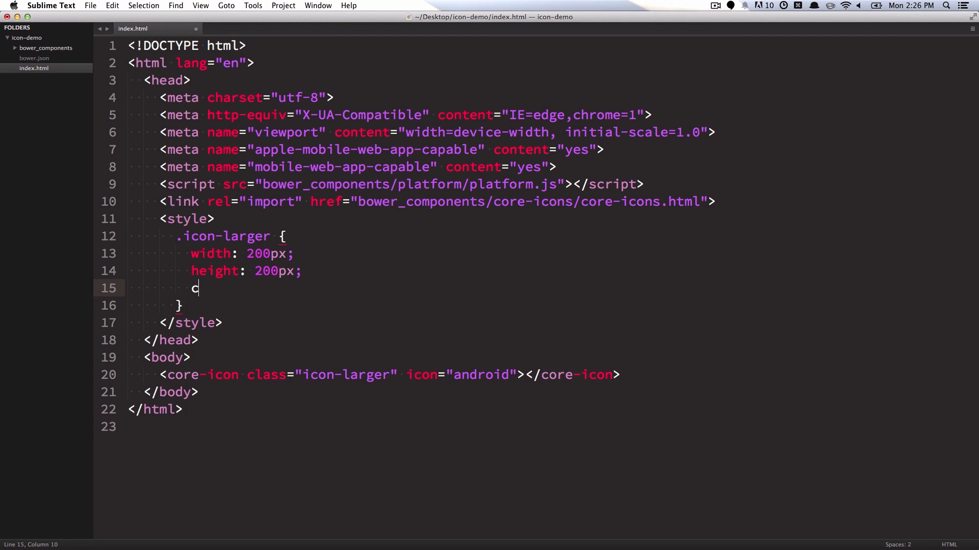
text(olor: #9aed00;)
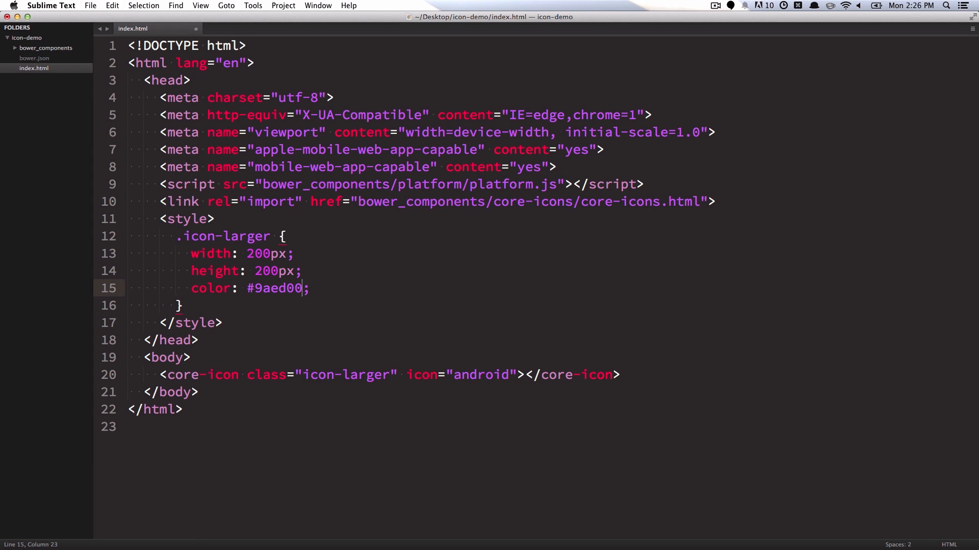